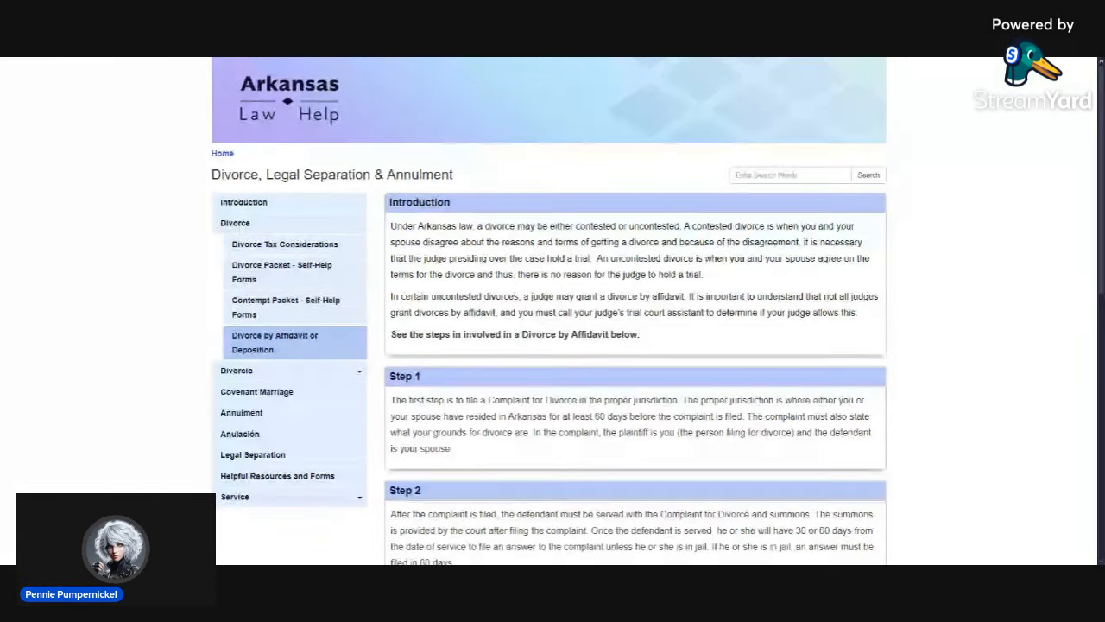
pyautogui.moveTo(413, 132)
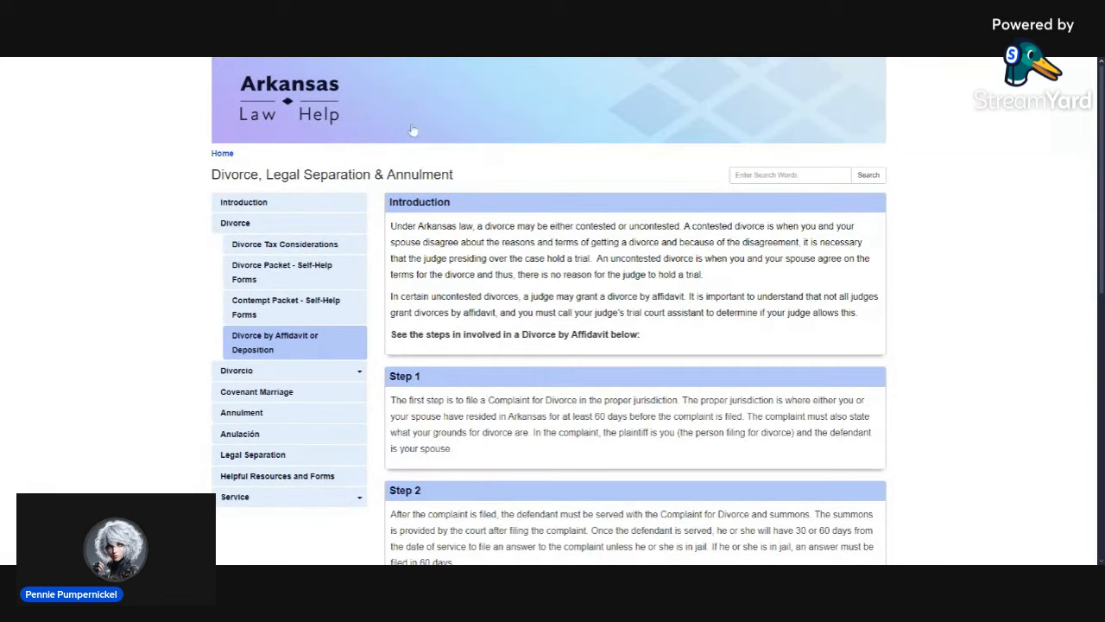
pyautogui.moveTo(398, 124)
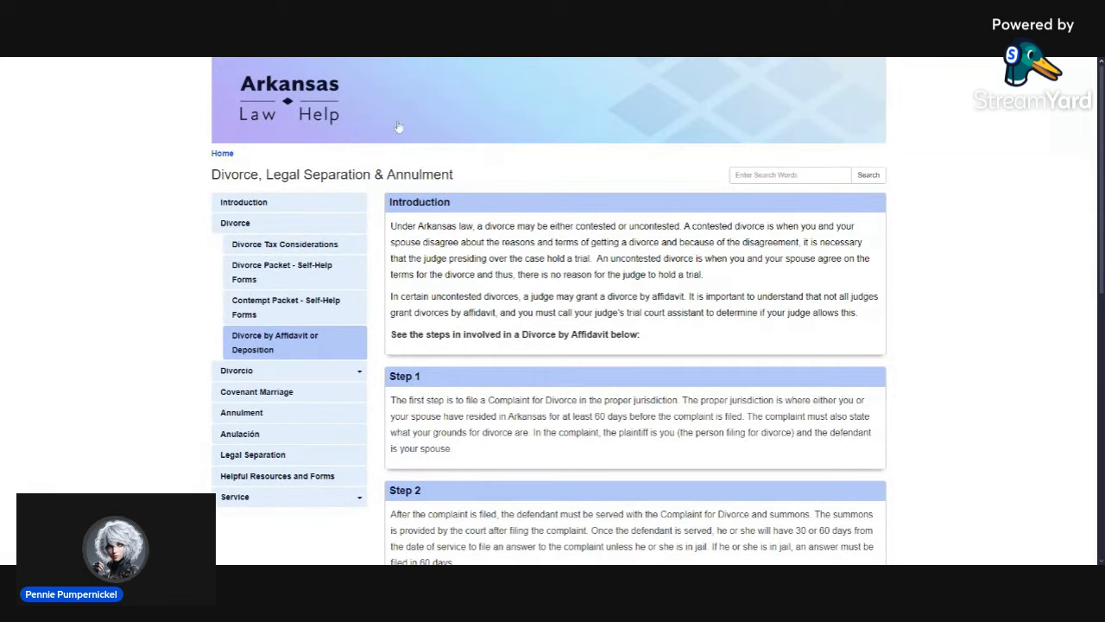
pyautogui.moveTo(446, 155)
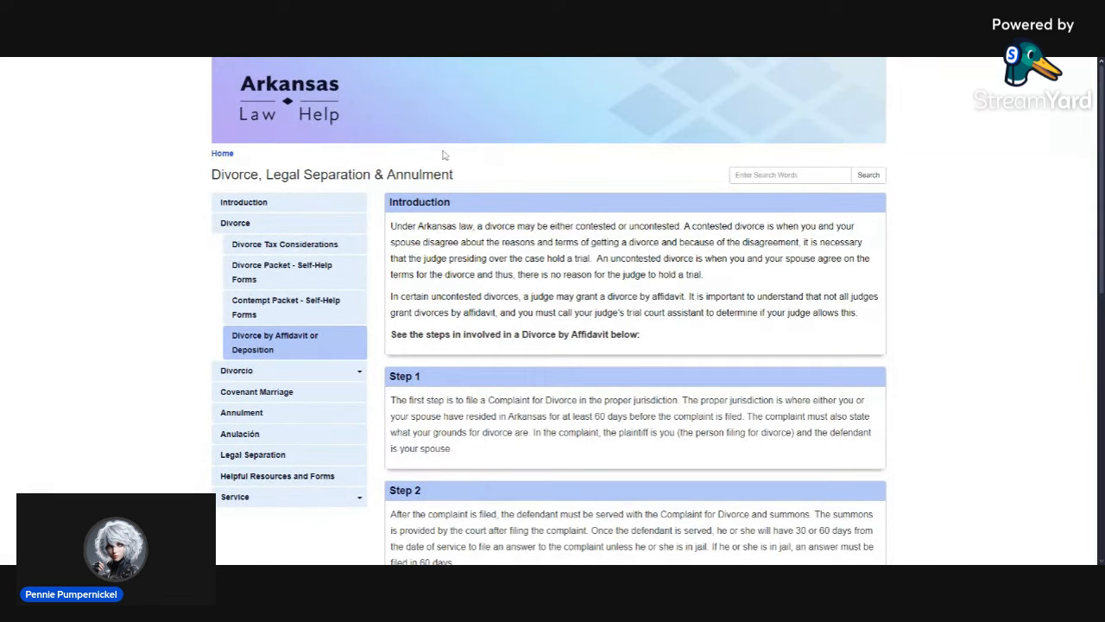
pyautogui.moveTo(414, 150)
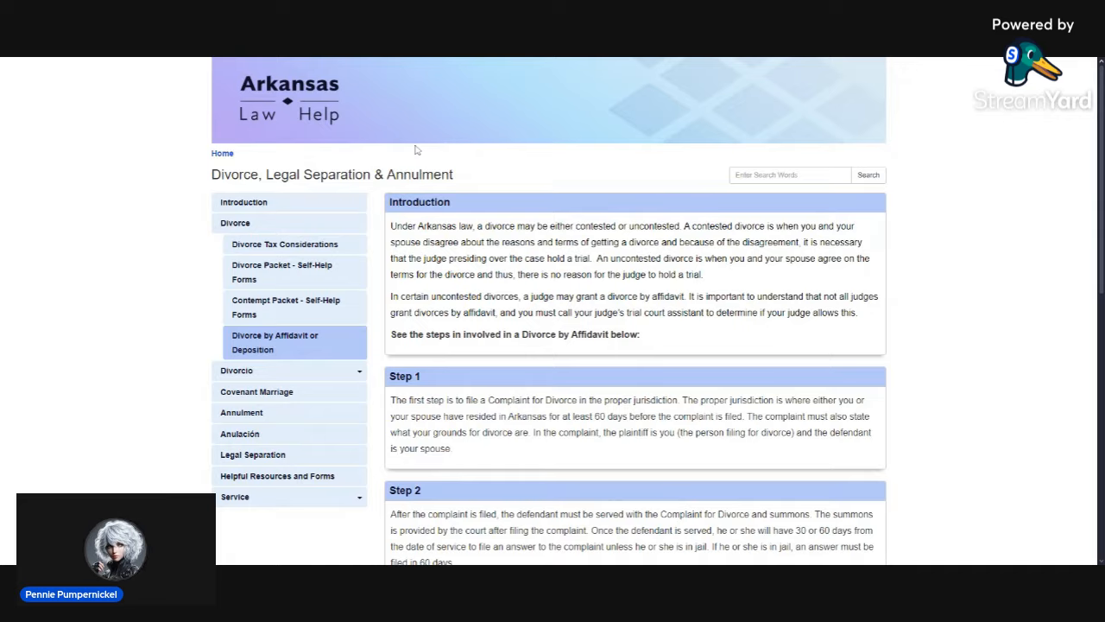
# Step: Locate and launch the filled Arkansas Divorce Packet PDF in the Chrome viewer
pyautogui.scroll(-3)
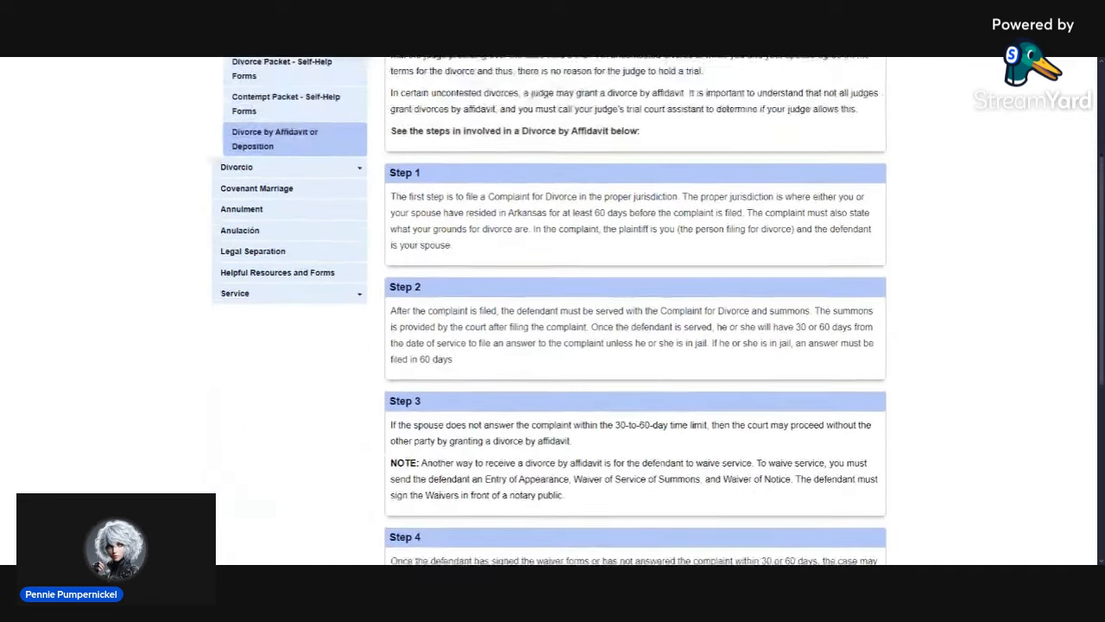
pyautogui.scroll(-3)
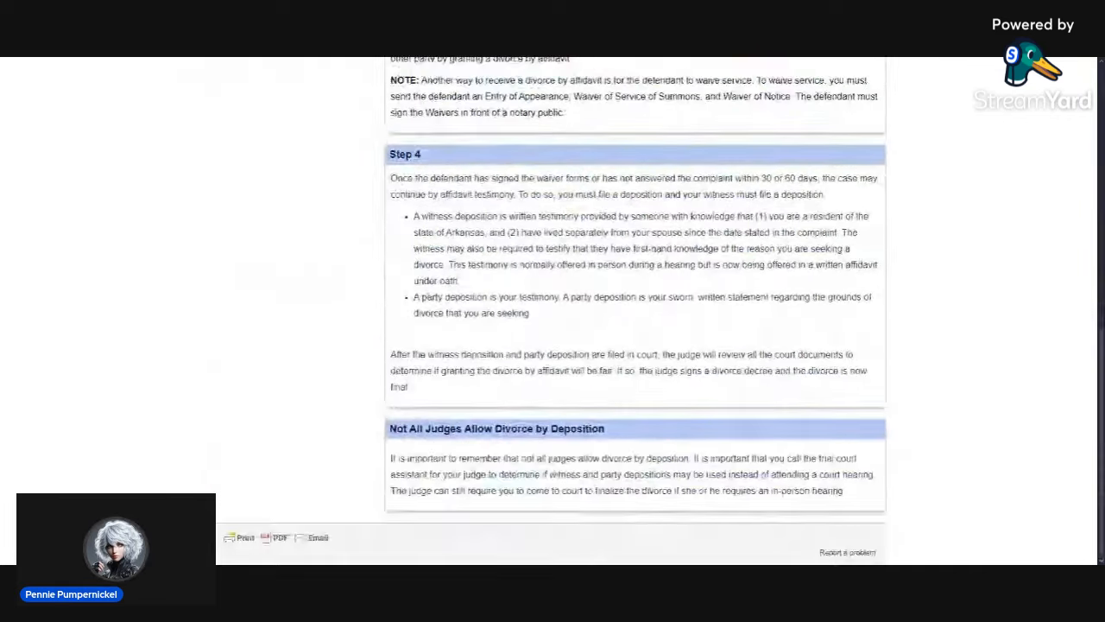
pyautogui.scroll(3)
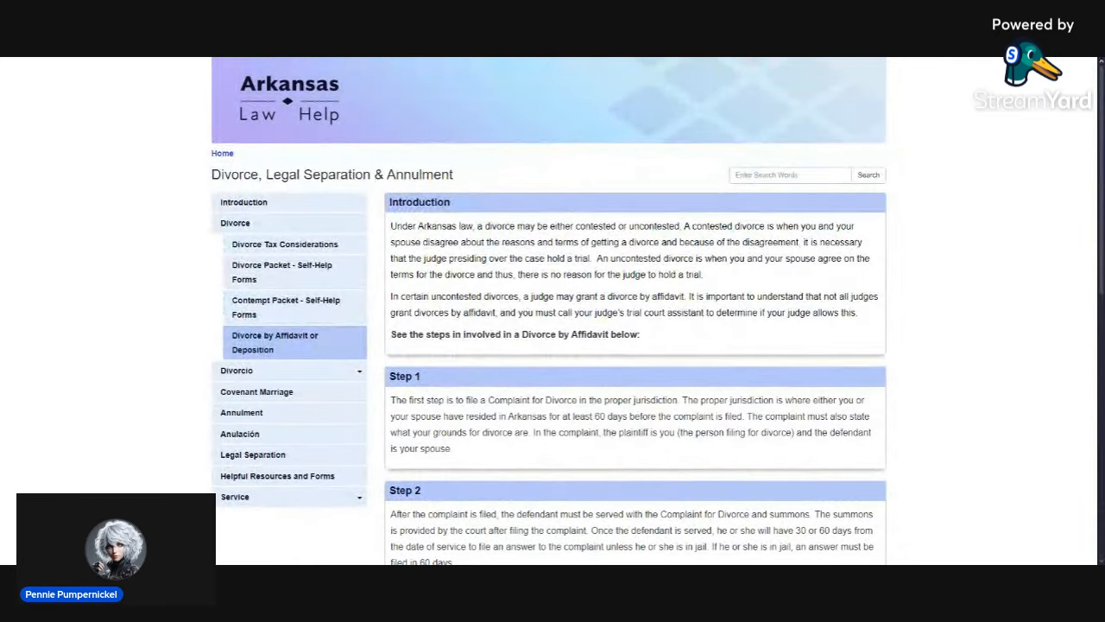
pyautogui.click(282, 271)
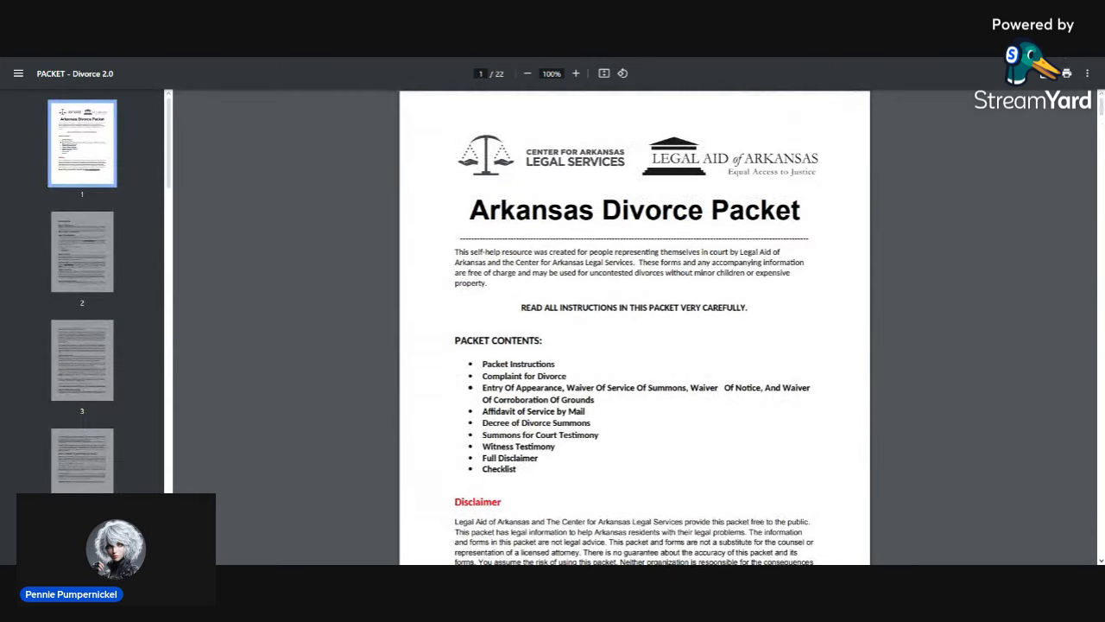
# Step: Page down past the contents and instructions to the domestic relations cover sheet on page 5
pyautogui.scroll(-3)
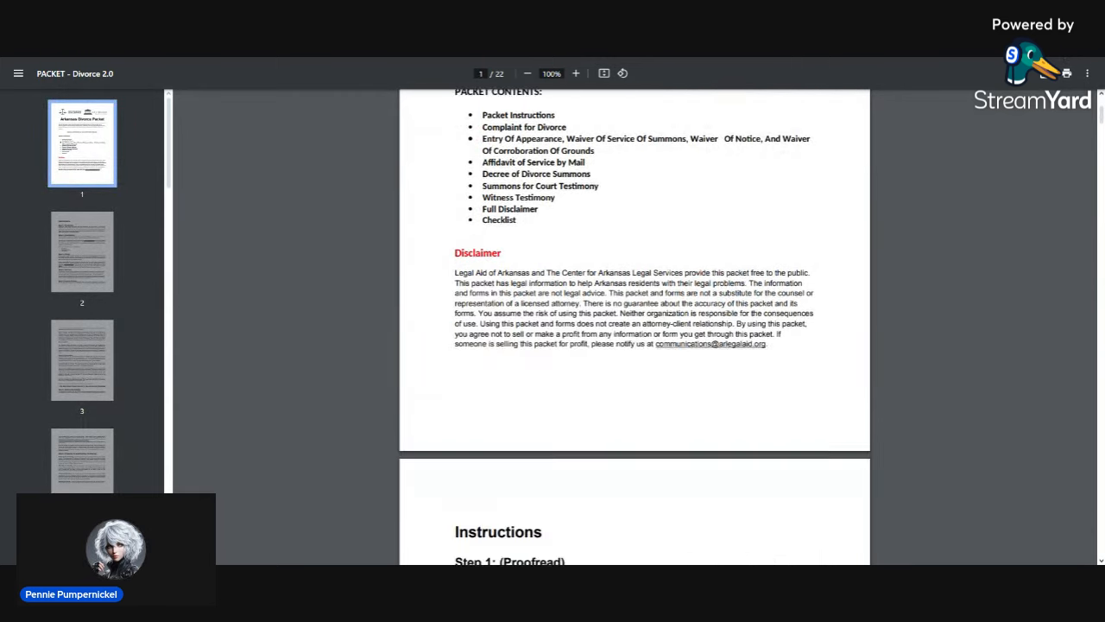
pyautogui.scroll(-3)
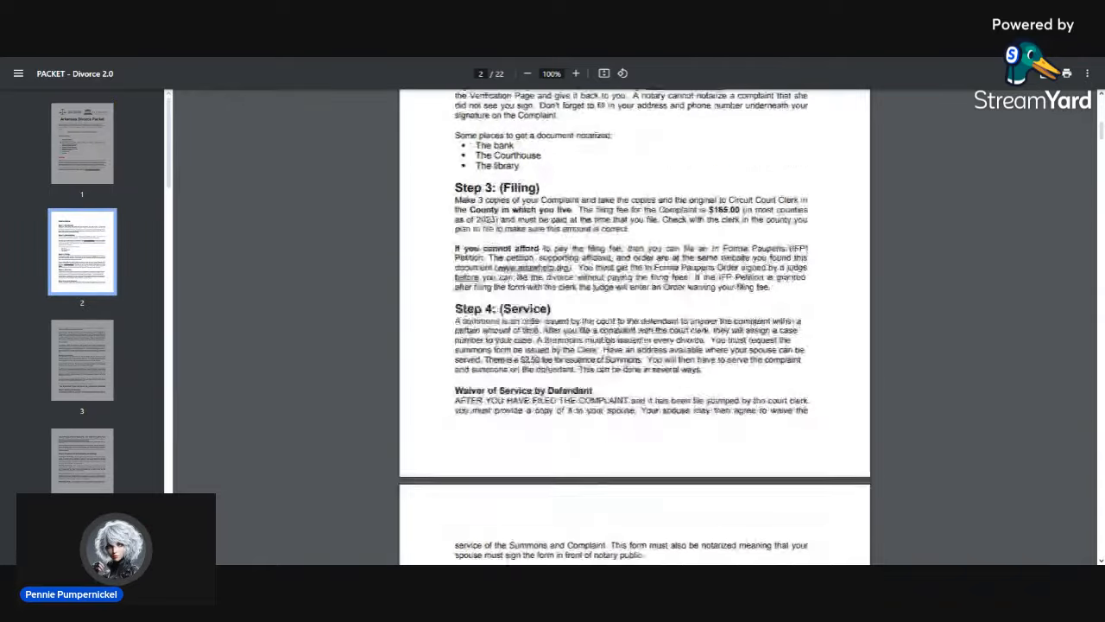
pyautogui.scroll(-3)
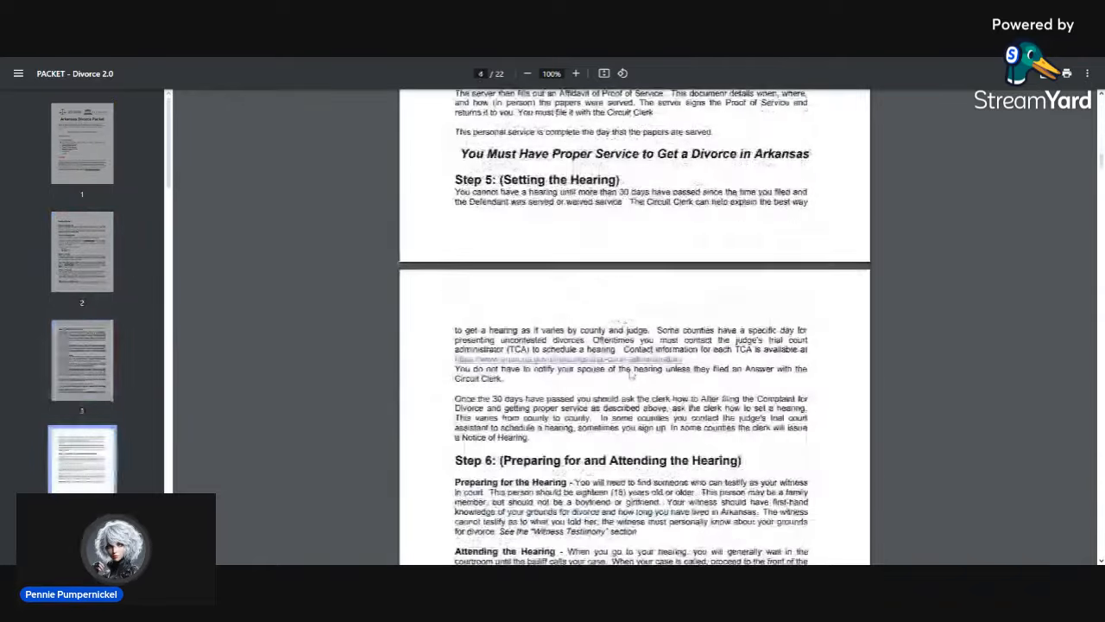
pyautogui.scroll(-3)
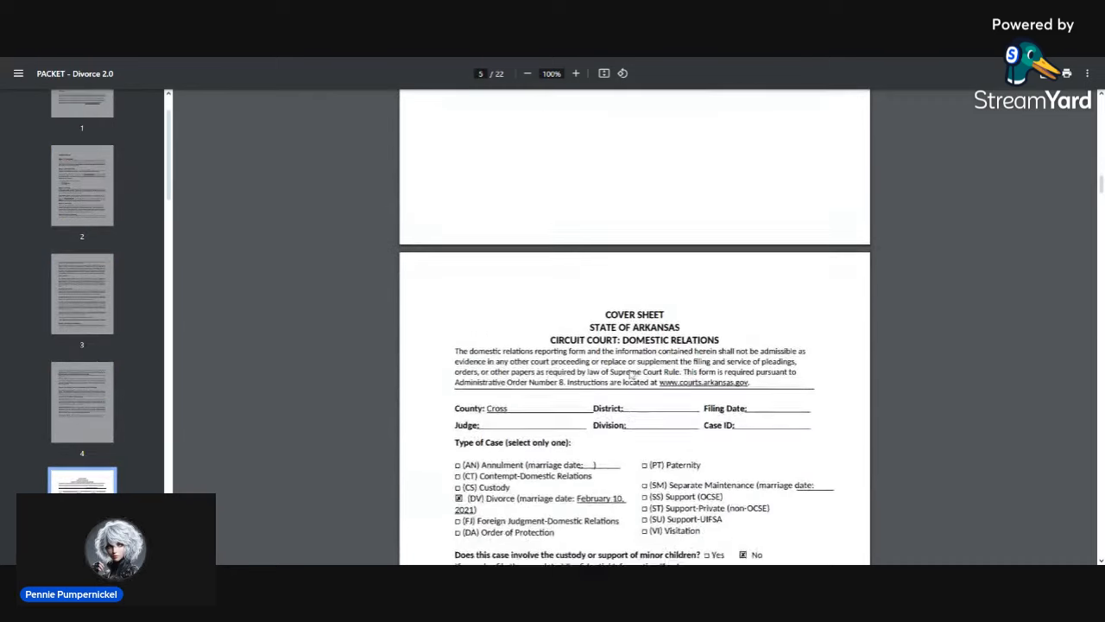
# Step: Read through the cover sheet's plaintiff and defendant table down to page 6's Complaint for Divorce
pyautogui.scroll(-3)
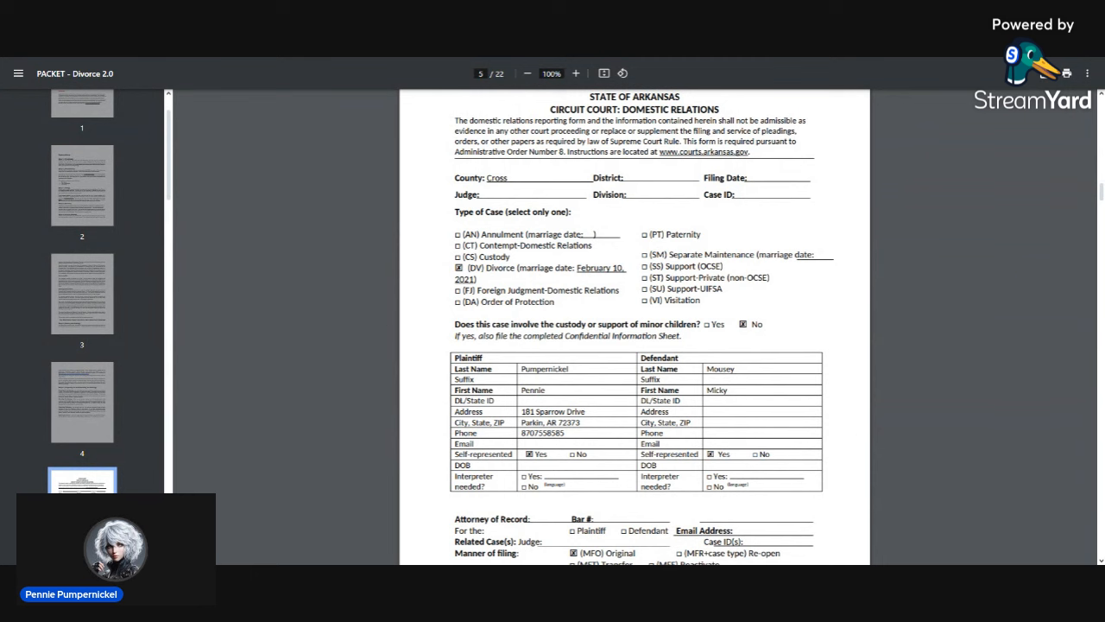
pyautogui.scroll(-3)
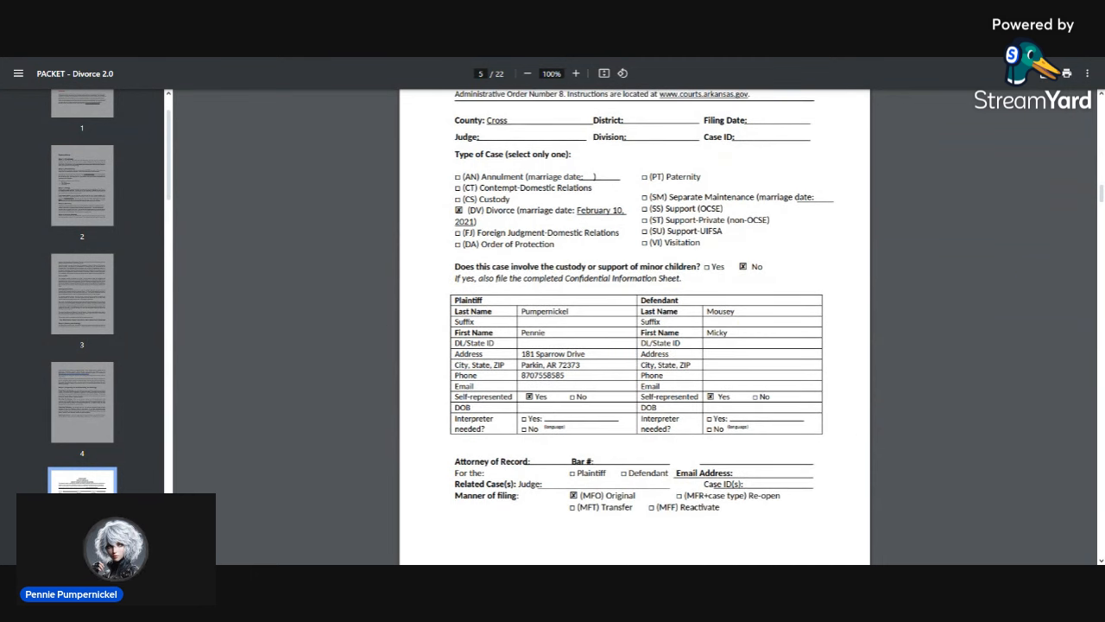
pyautogui.moveTo(594, 375)
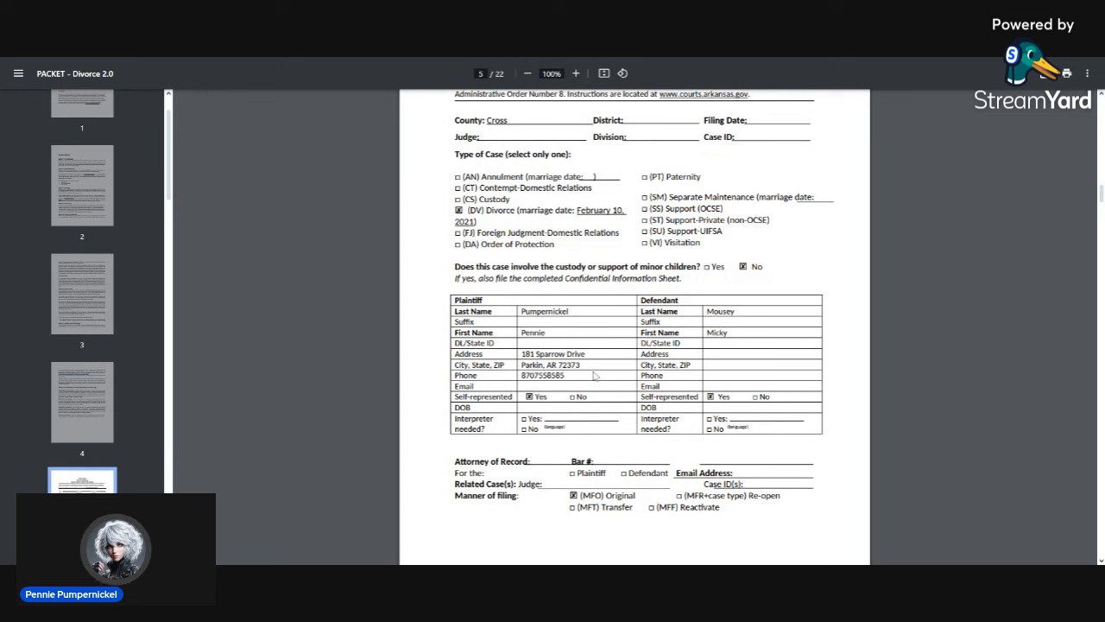
pyautogui.scroll(-3)
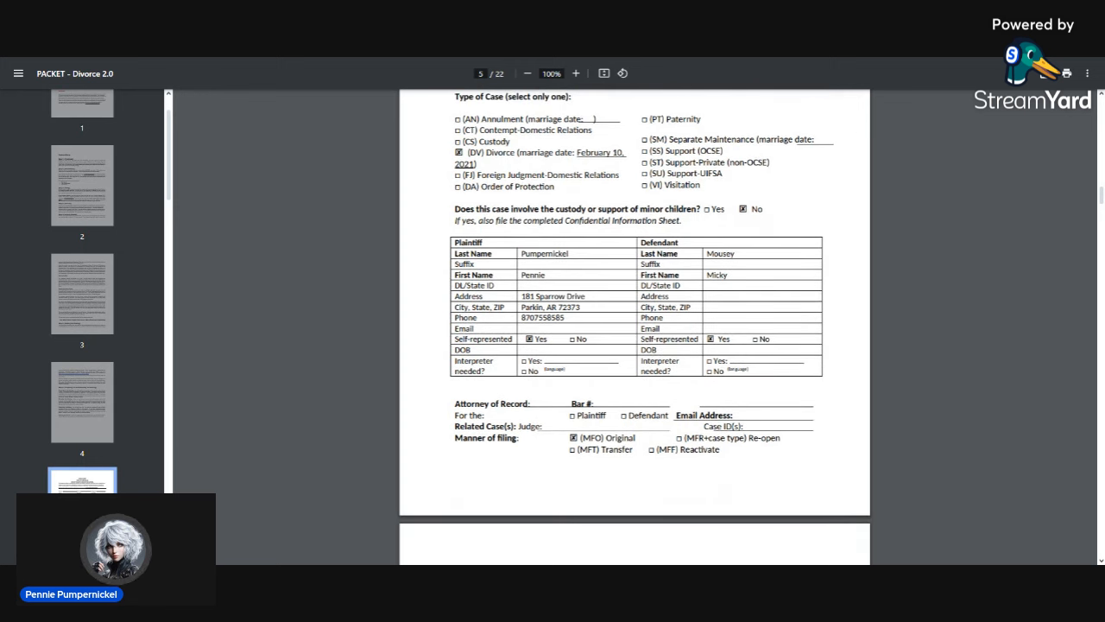
pyautogui.scroll(-3)
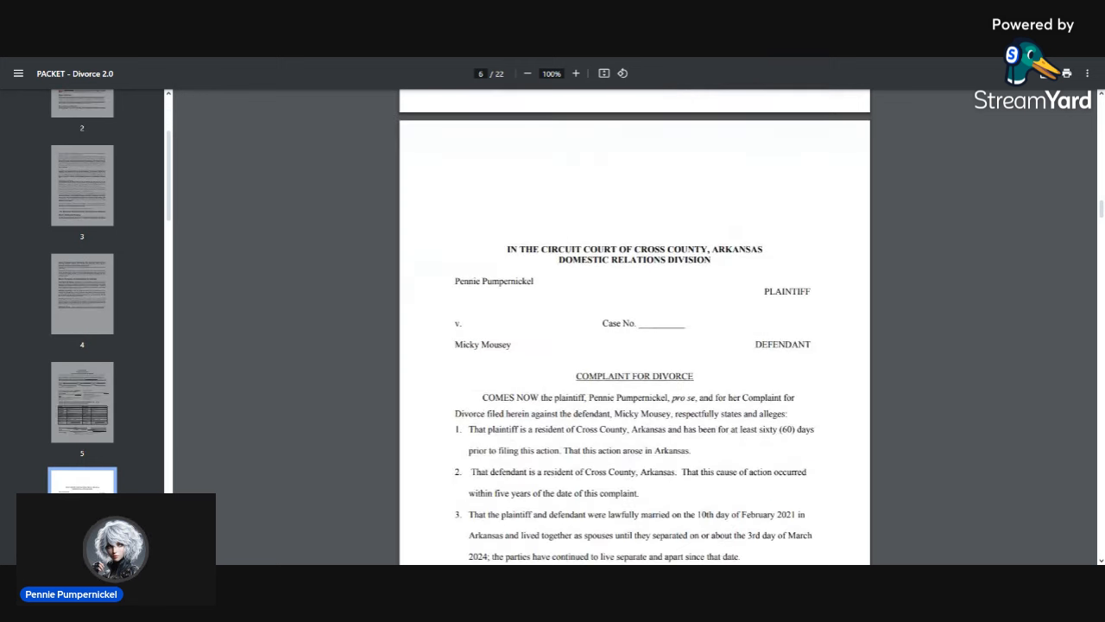
pyautogui.scroll(-3)
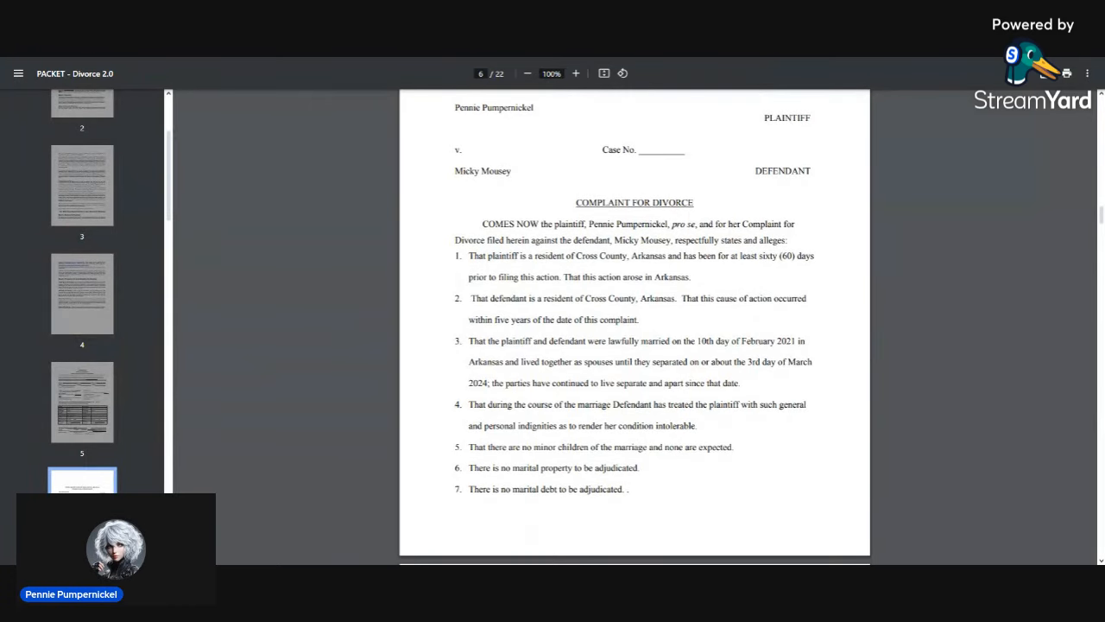
pyautogui.moveTo(556, 189)
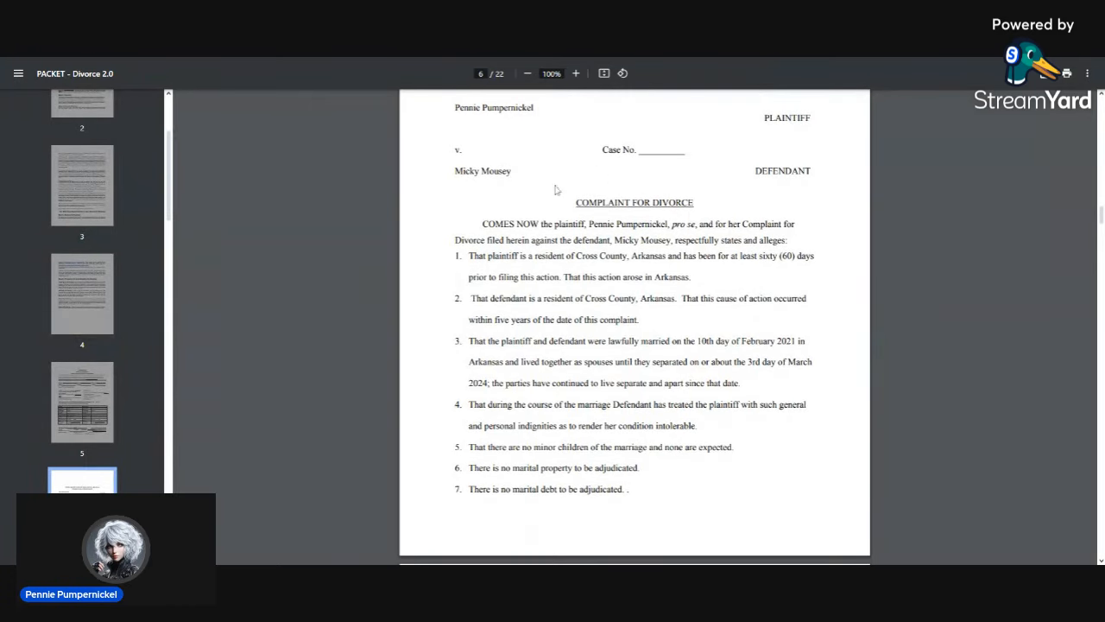
pyautogui.moveTo(717, 279)
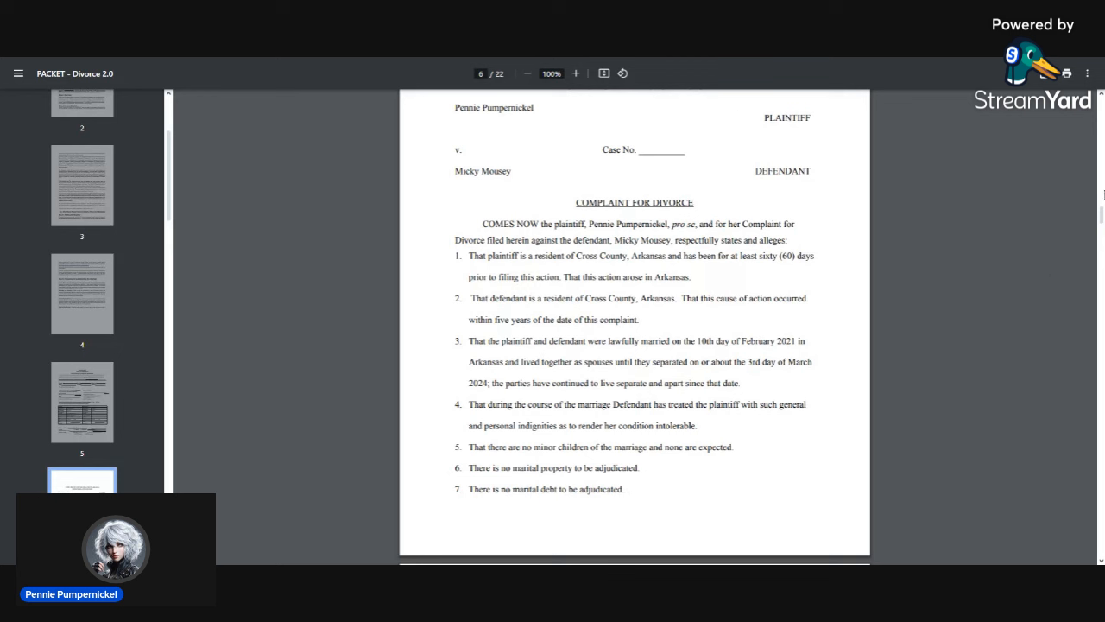
pyautogui.moveTo(1005, 262)
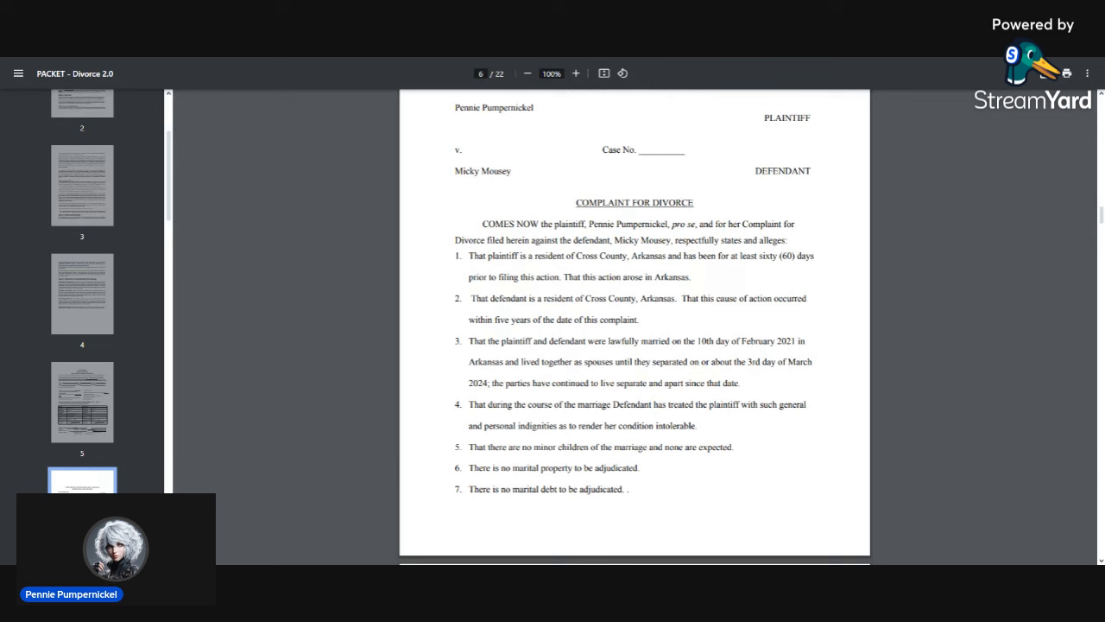
pyautogui.moveTo(518, 152)
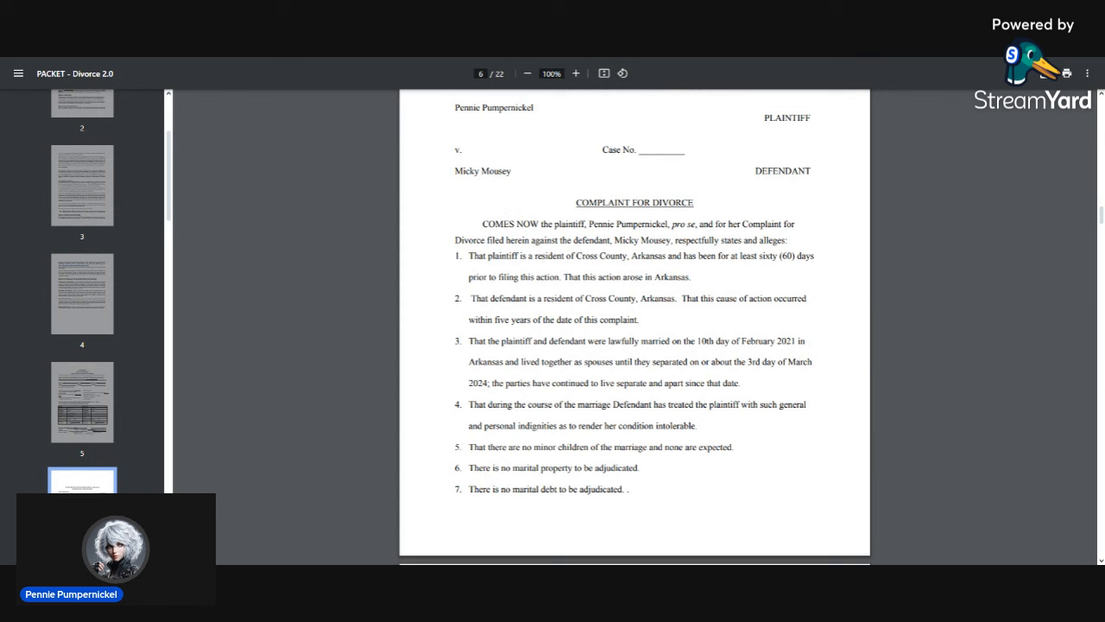
# Step: Page through the decree, summons, disposition sheet and checklist on pages 10–21 of the packet
pyautogui.scroll(-3)
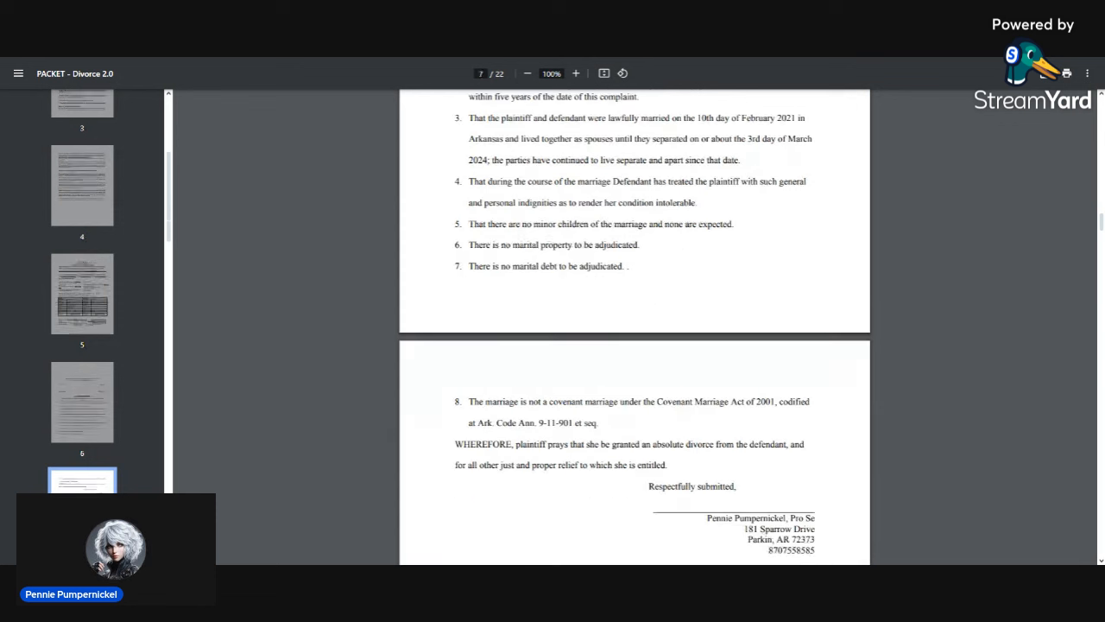
pyautogui.scroll(-3)
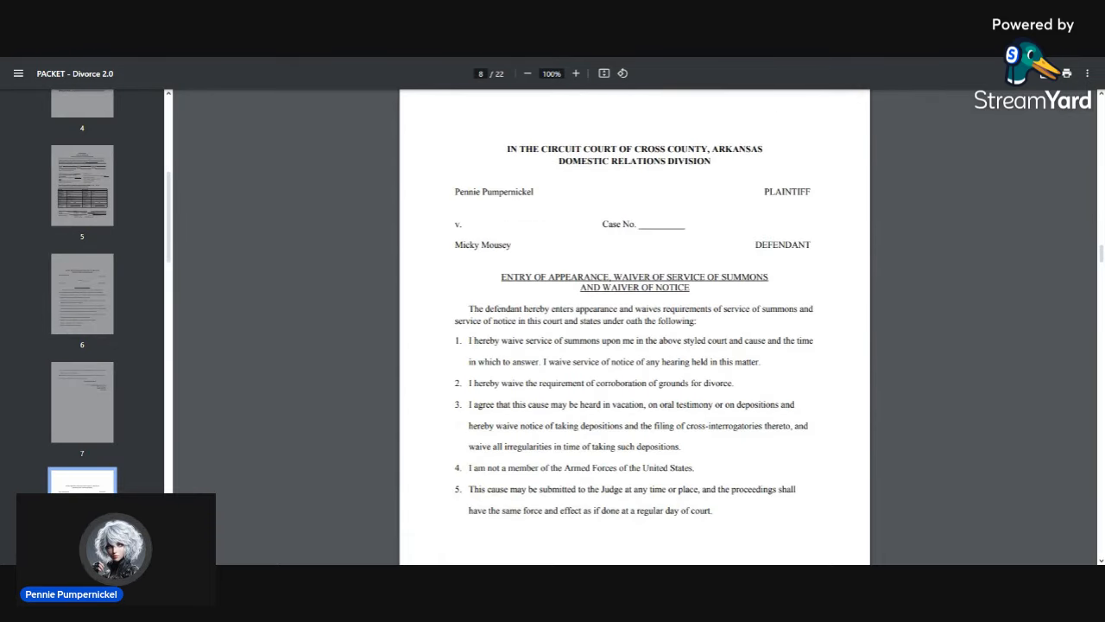
pyautogui.scroll(-3)
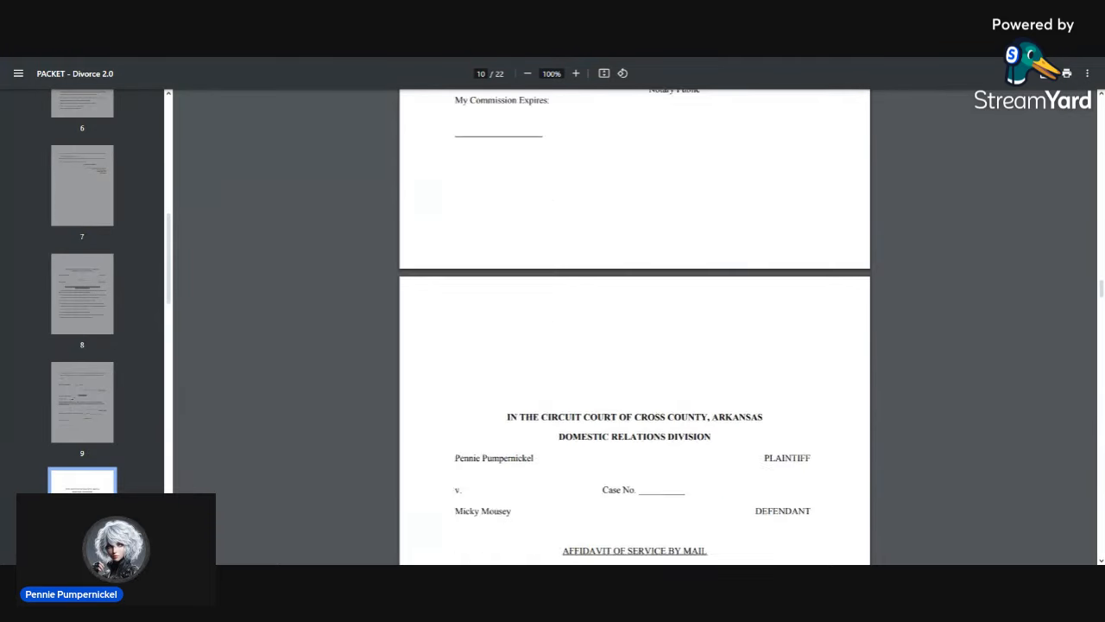
pyautogui.scroll(-3)
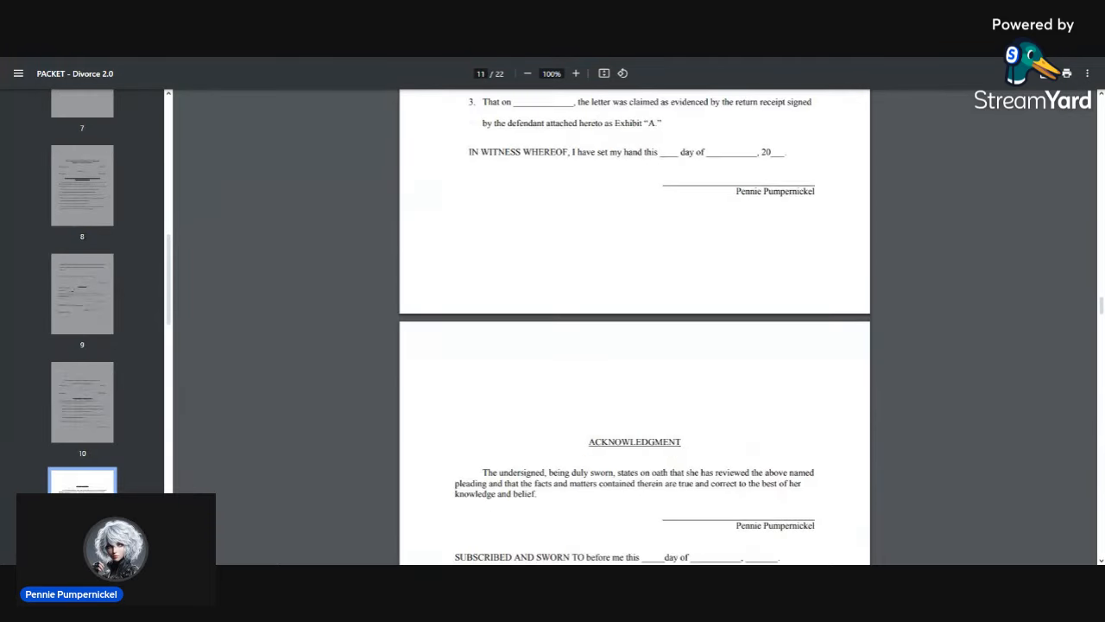
pyautogui.scroll(-3)
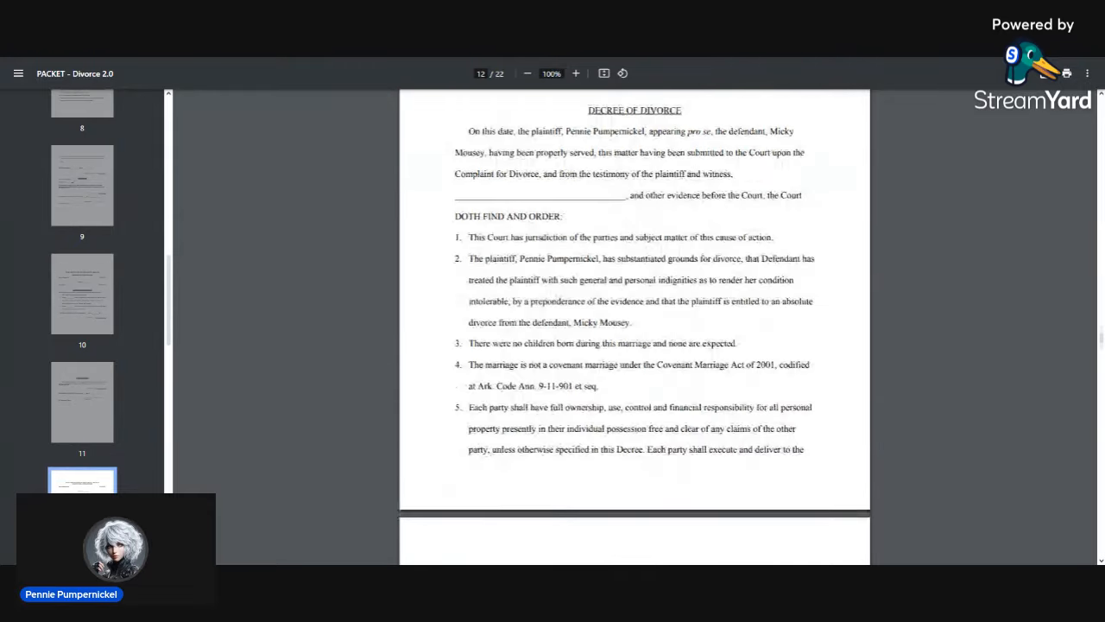
pyautogui.scroll(-3)
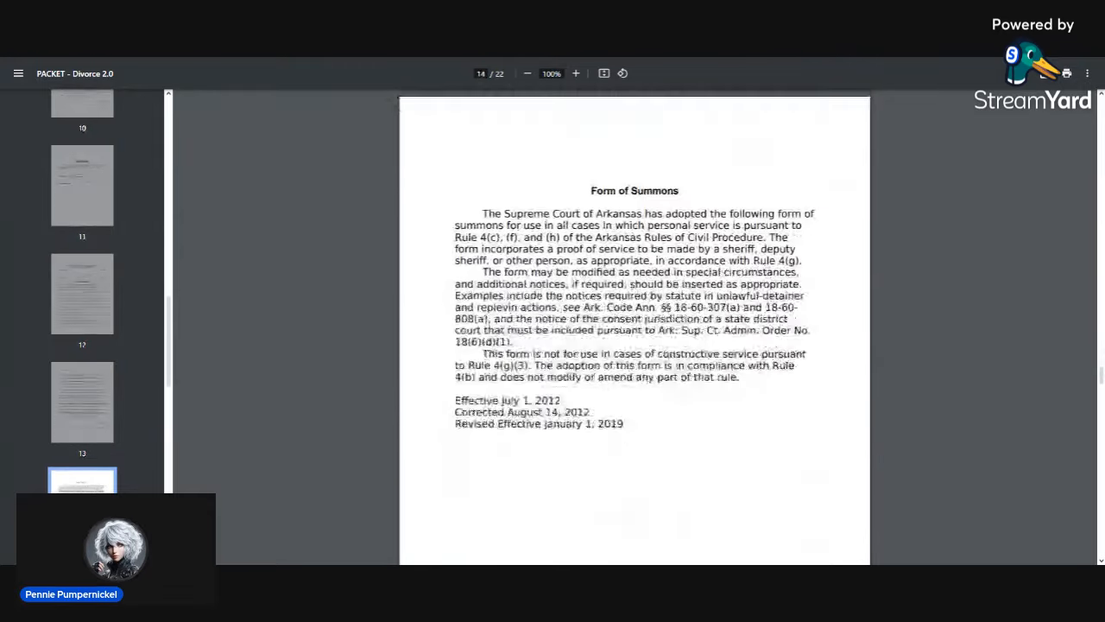
pyautogui.scroll(-3)
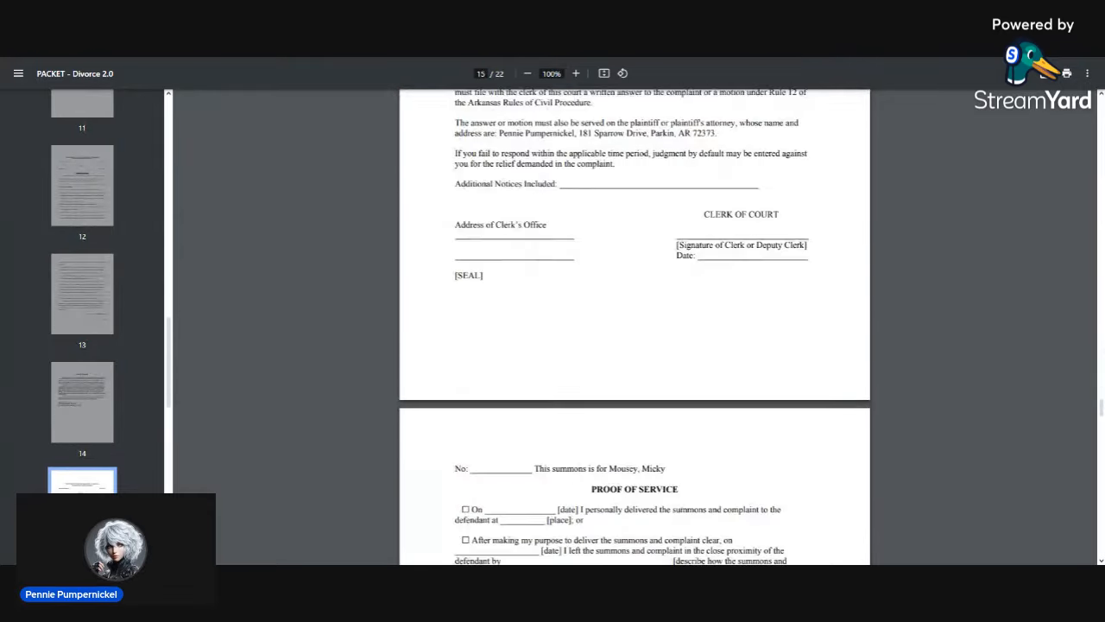
pyautogui.scroll(-3)
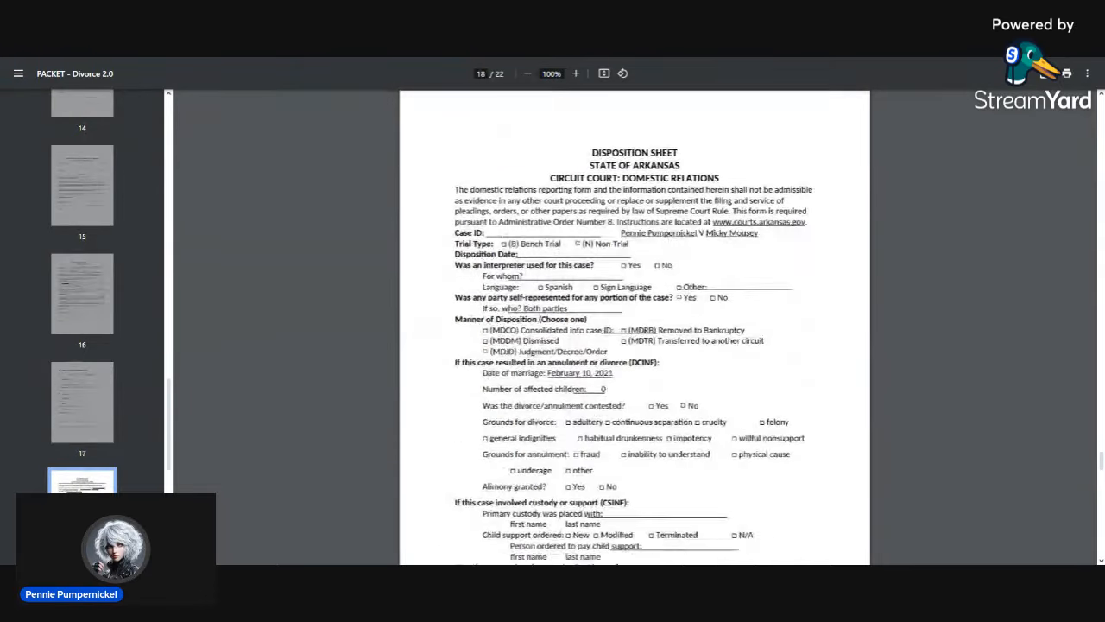
pyautogui.scroll(-3)
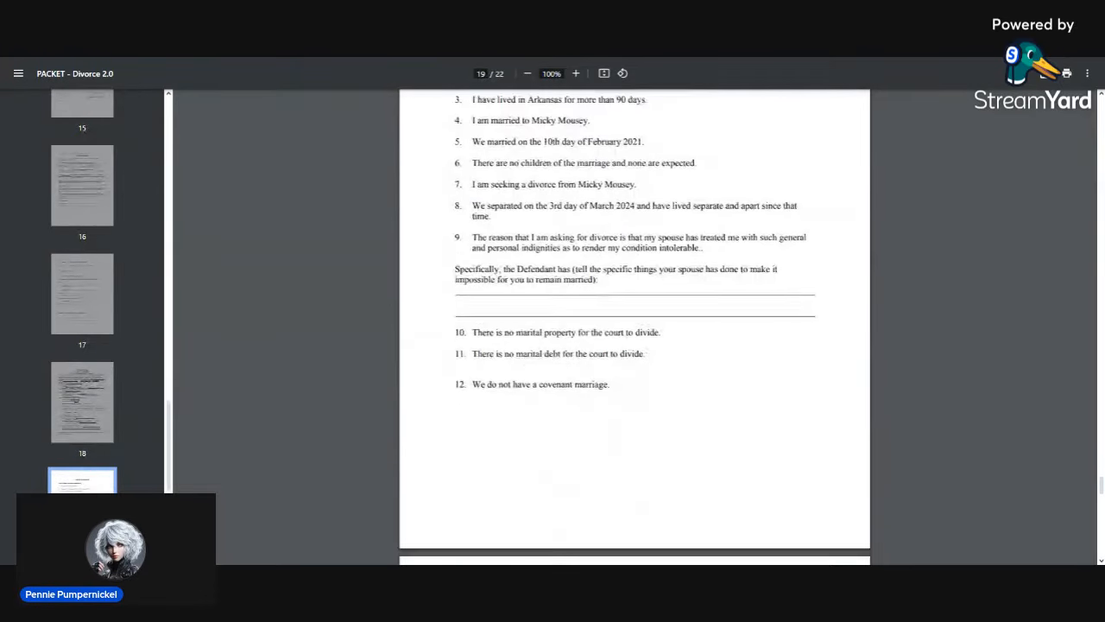
pyautogui.scroll(-3)
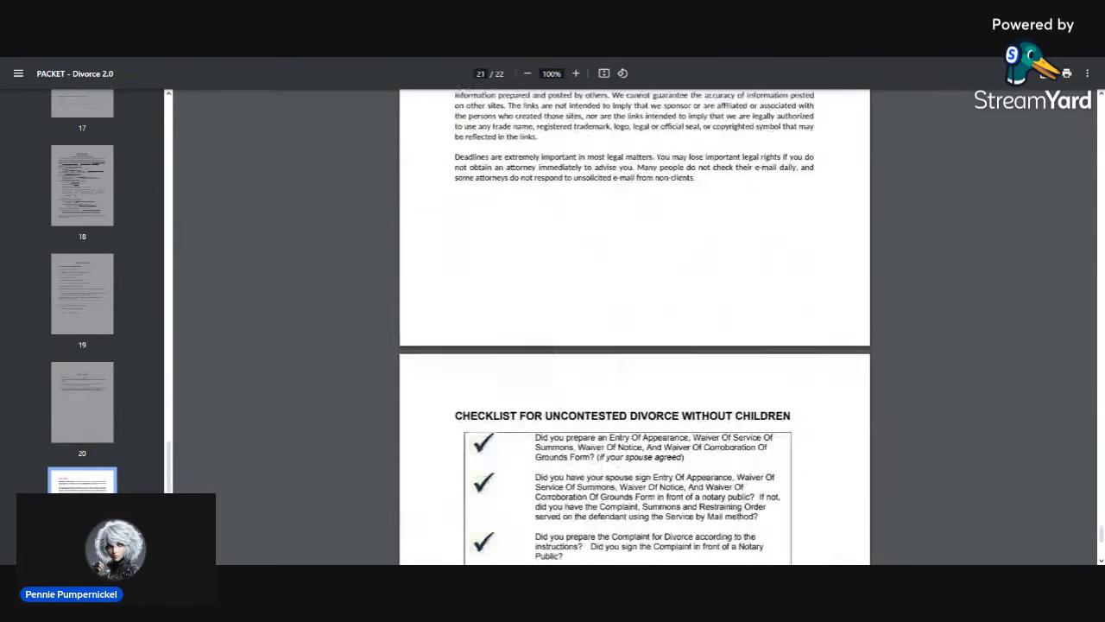
pyautogui.scroll(-3)
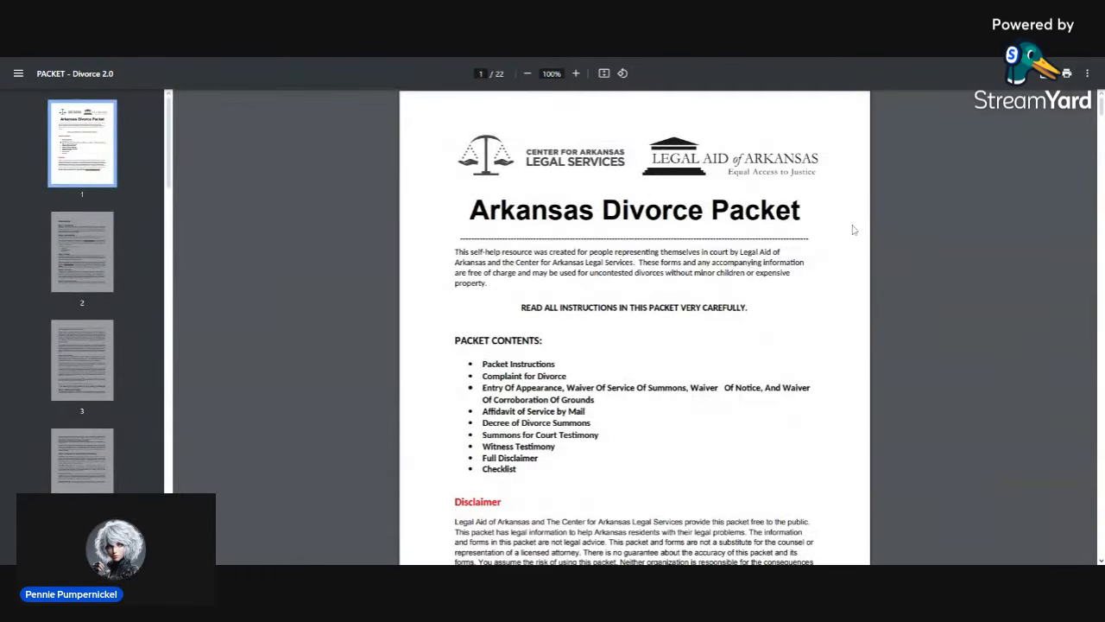
pyautogui.moveTo(642, 411)
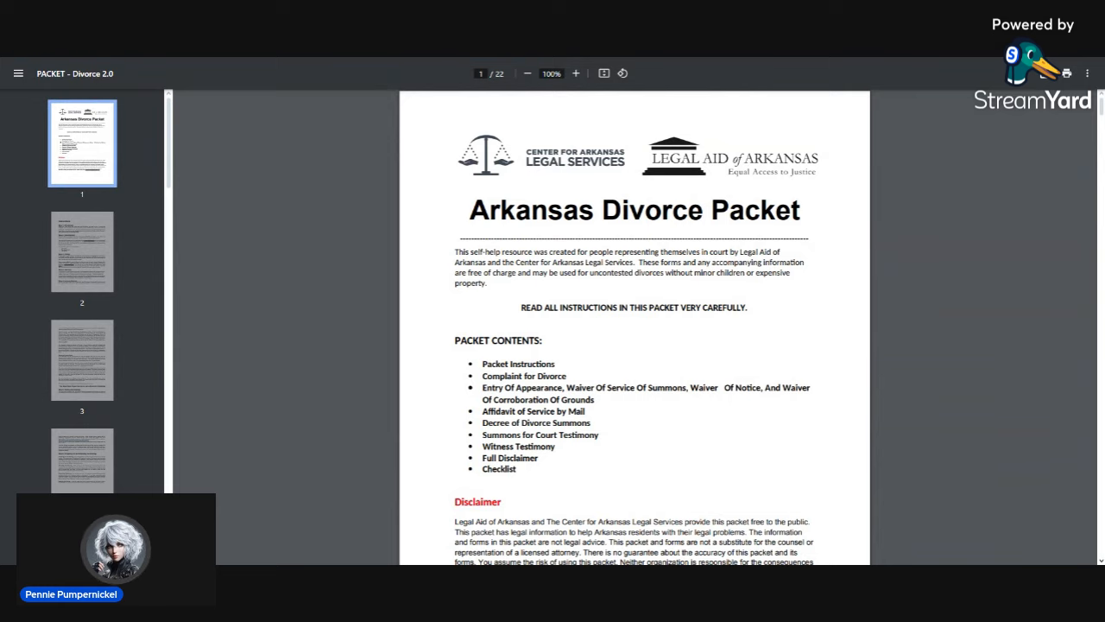
# Step: Move from the cover page down to page 2's Instructions with Step 1 Proofread and Step 2 Notarization
pyautogui.scroll(-3)
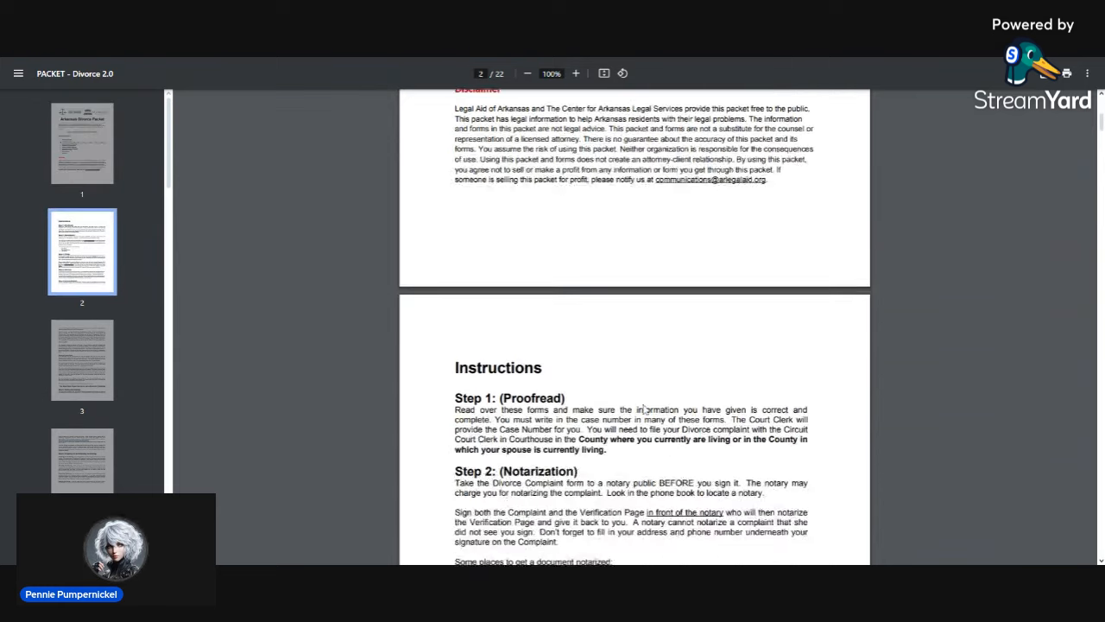
pyautogui.scroll(-3)
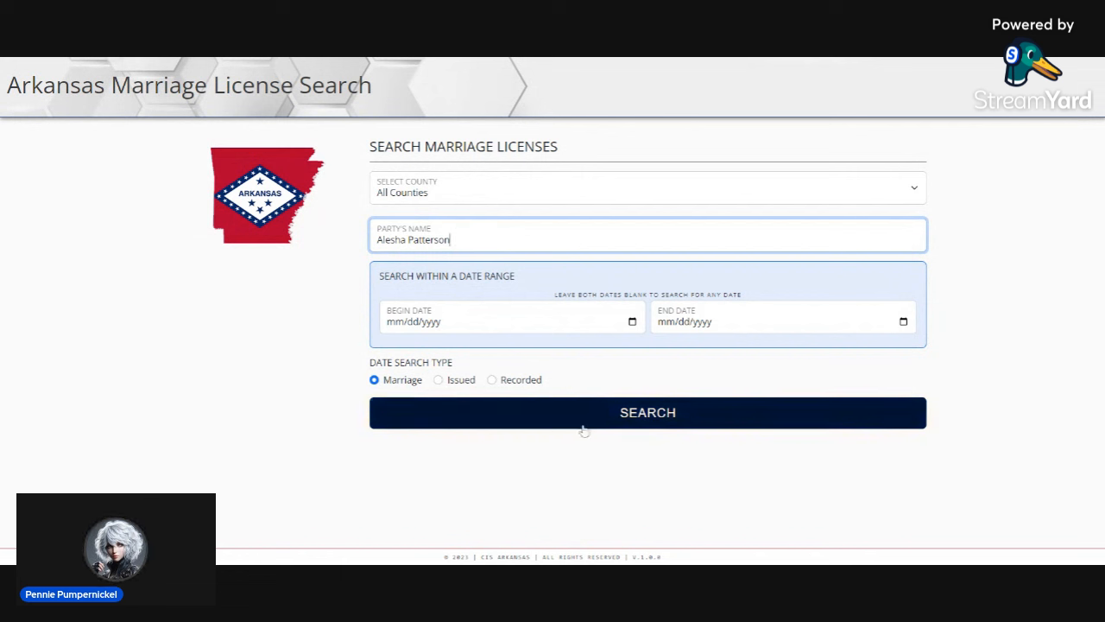
pyautogui.moveTo(625, 363)
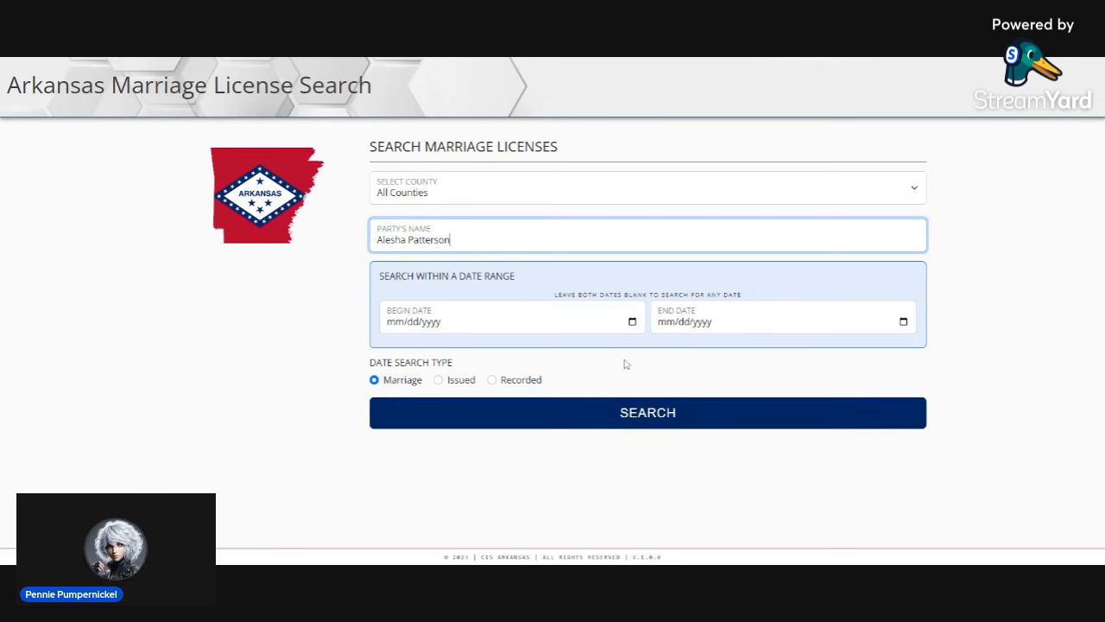
pyautogui.click(647, 410)
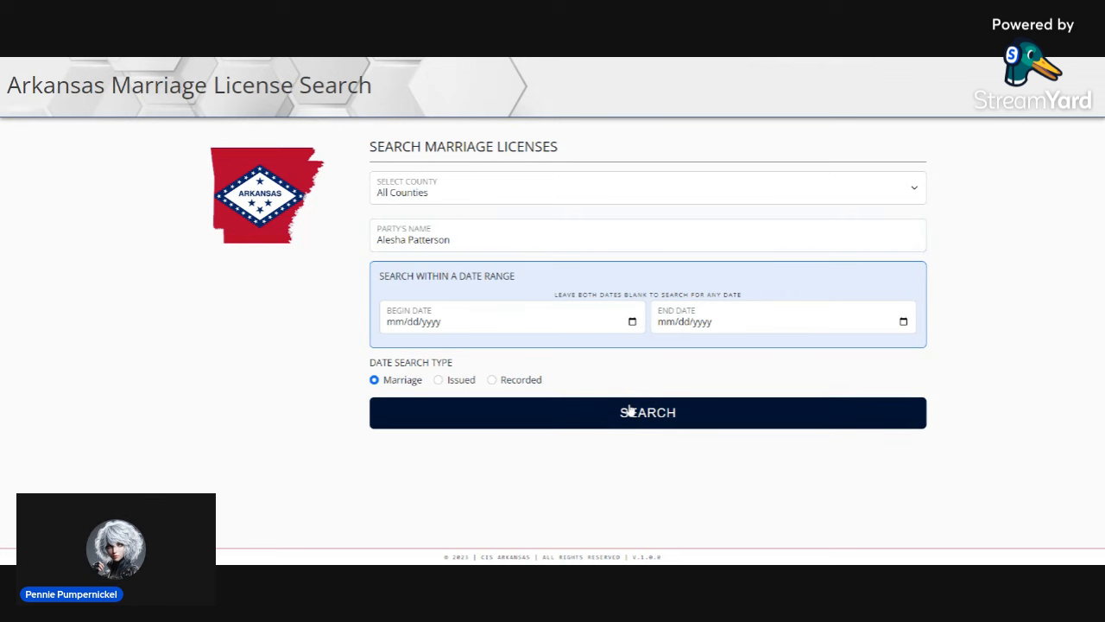
pyautogui.click(647, 410)
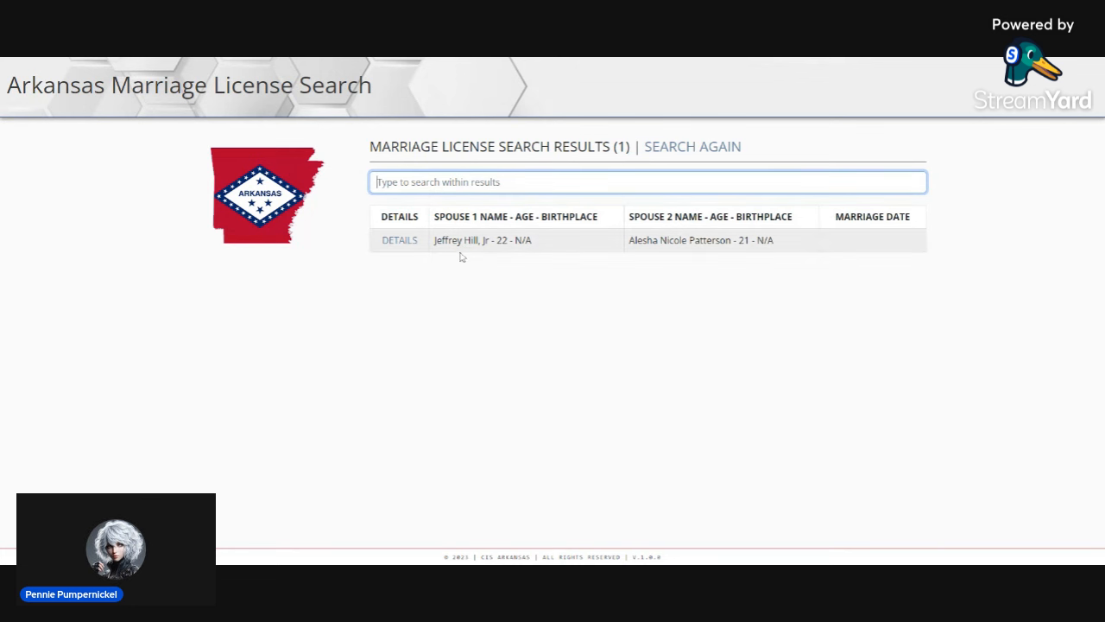
pyautogui.moveTo(632, 255)
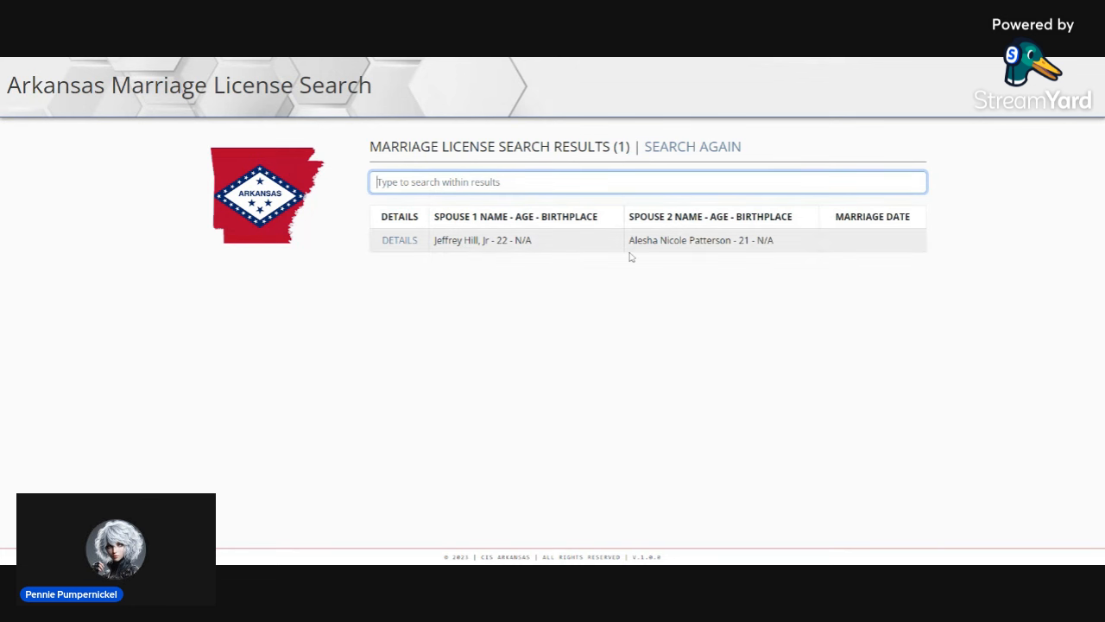
pyautogui.click(399, 240)
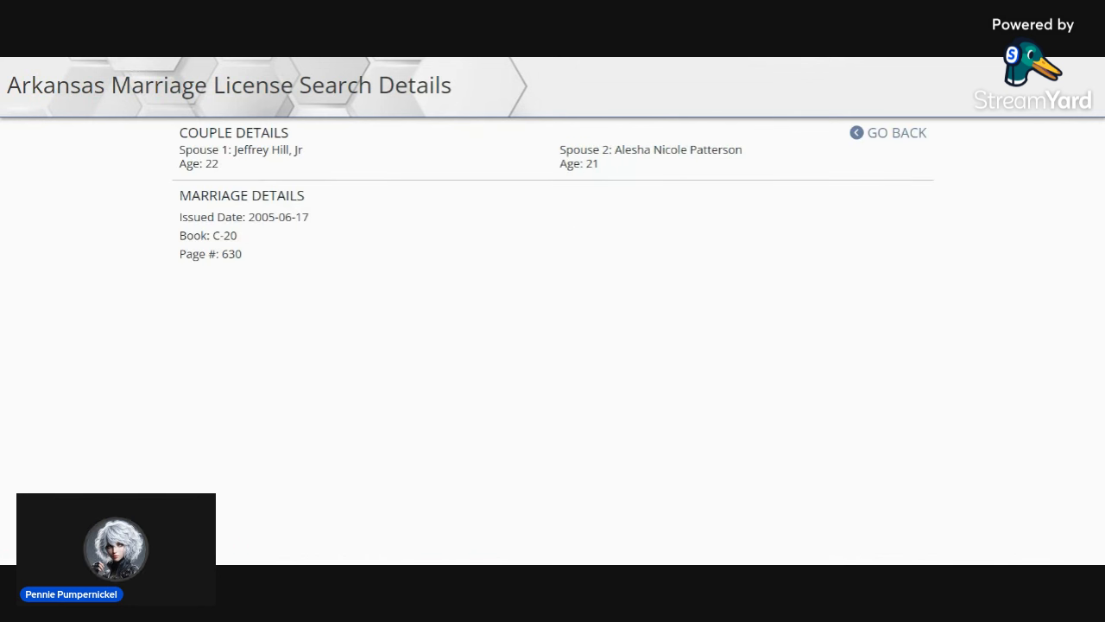
pyautogui.click(896, 131)
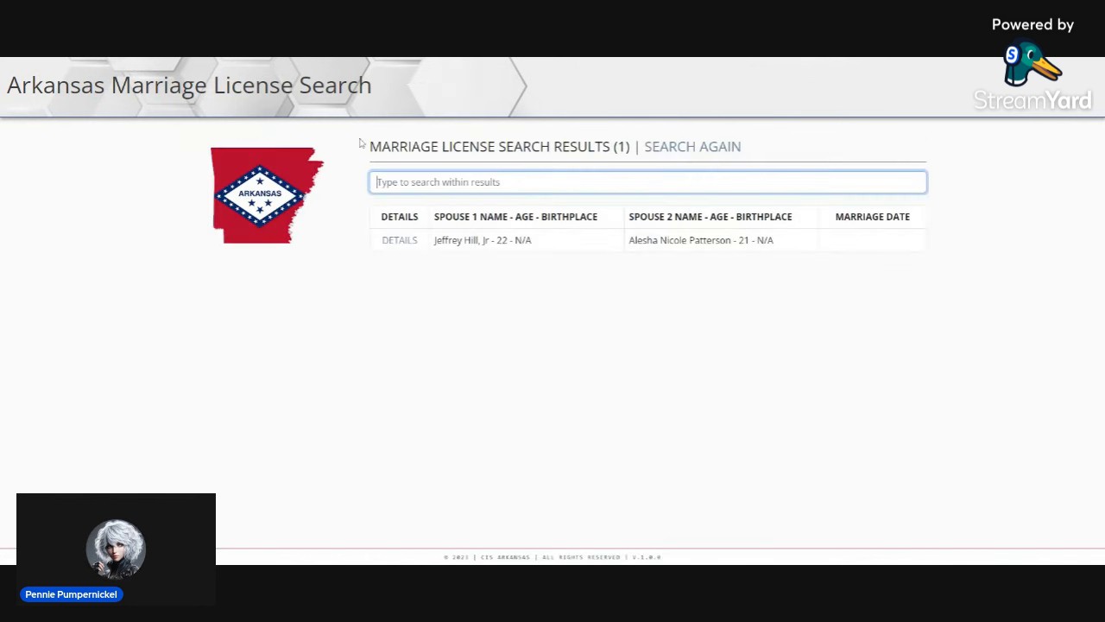
pyautogui.moveTo(105, 61)
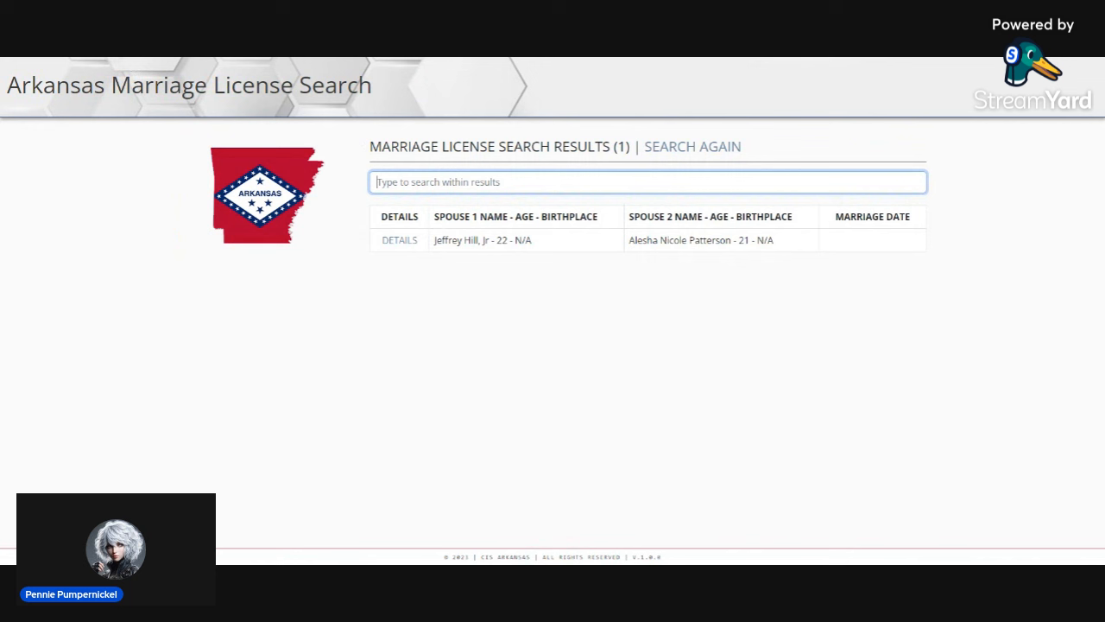
pyautogui.moveTo(640, 78)
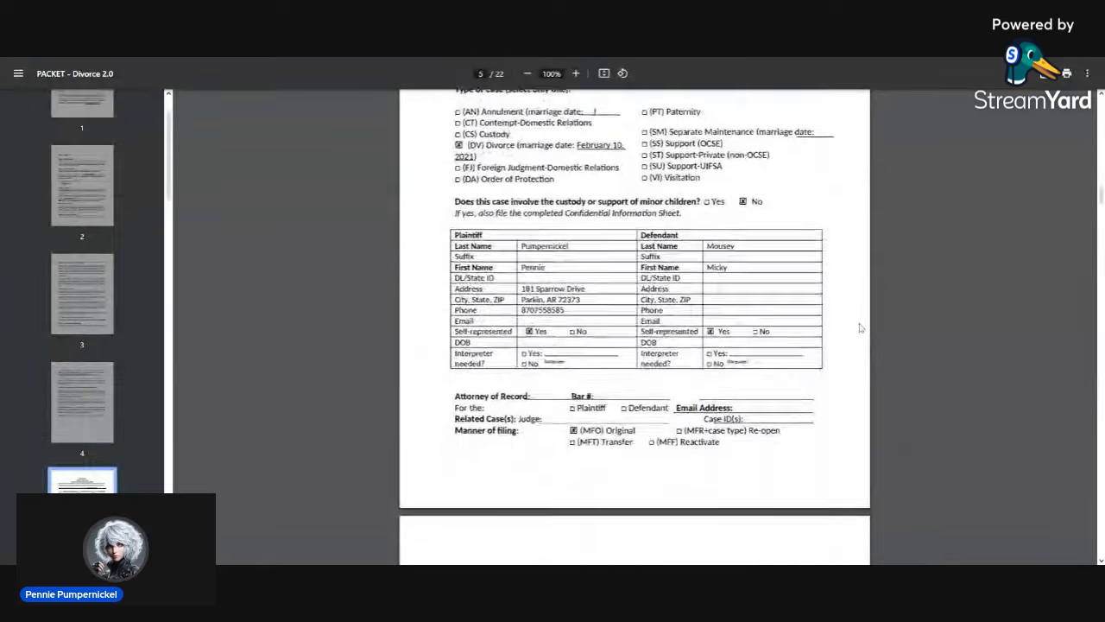
# Step: Settle the viewer on page 6's Complaint for Divorce, caption through the seventh allegation
pyautogui.scroll(-3)
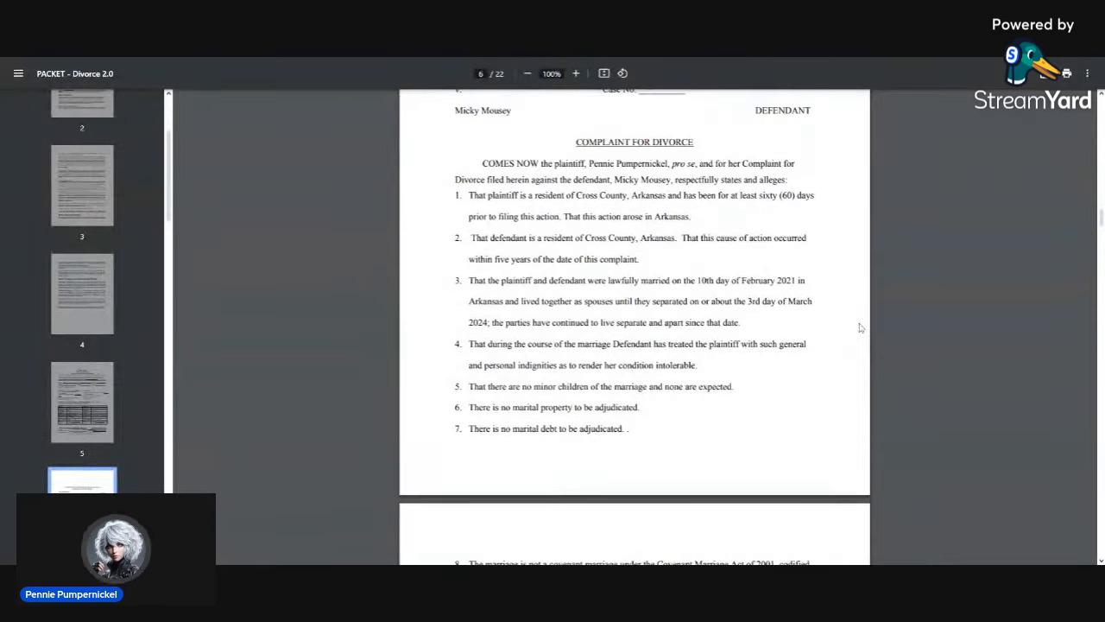
pyautogui.scroll(3)
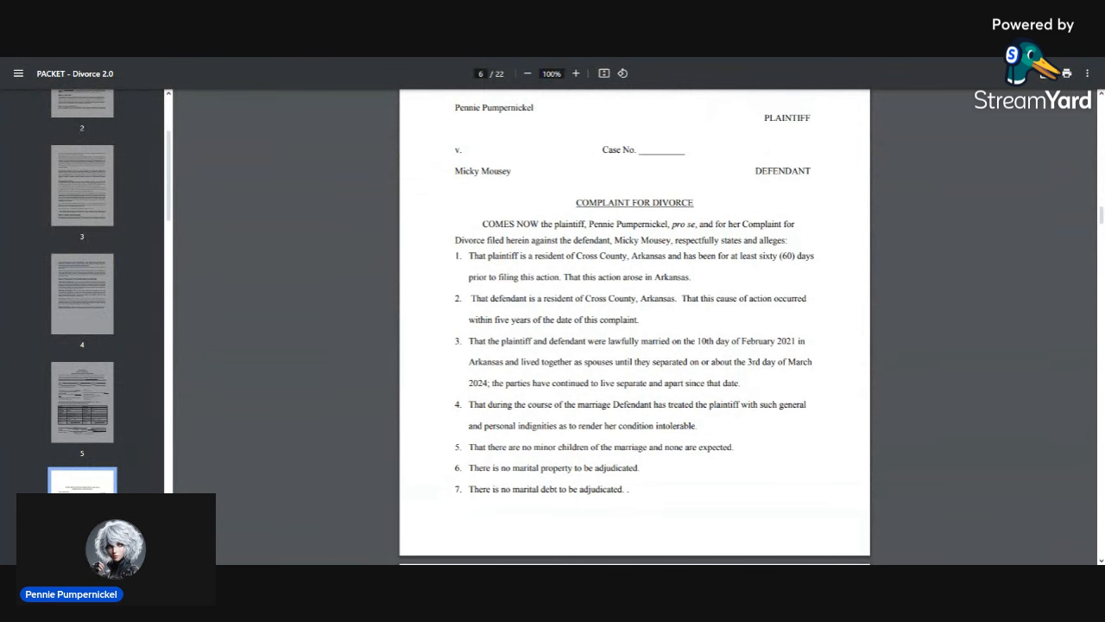
pyautogui.moveTo(706, 194)
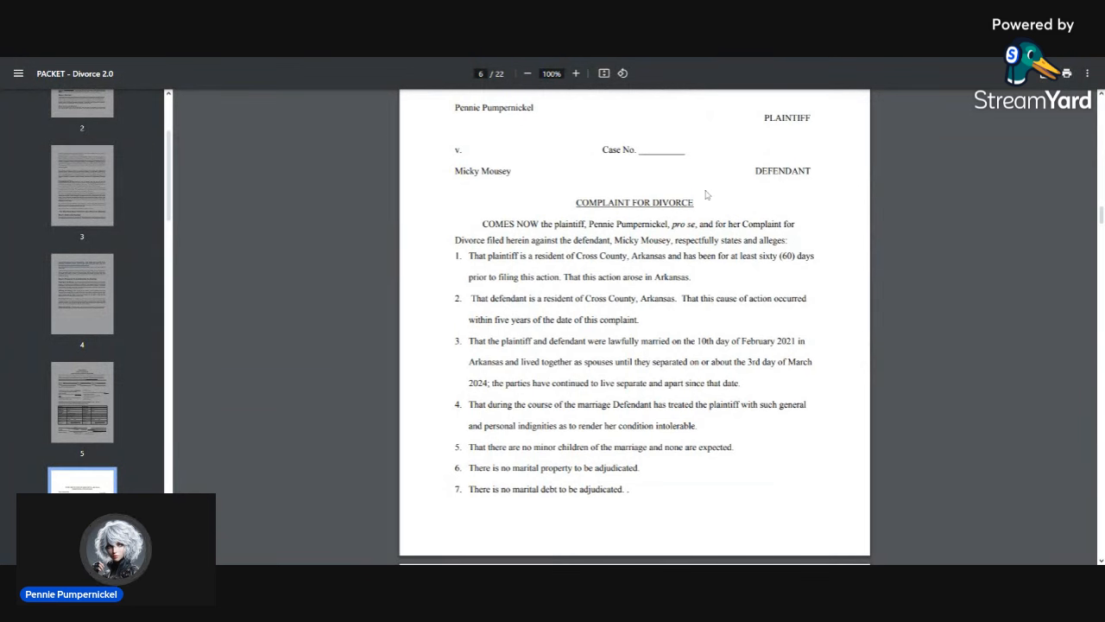
pyautogui.moveTo(908, 187)
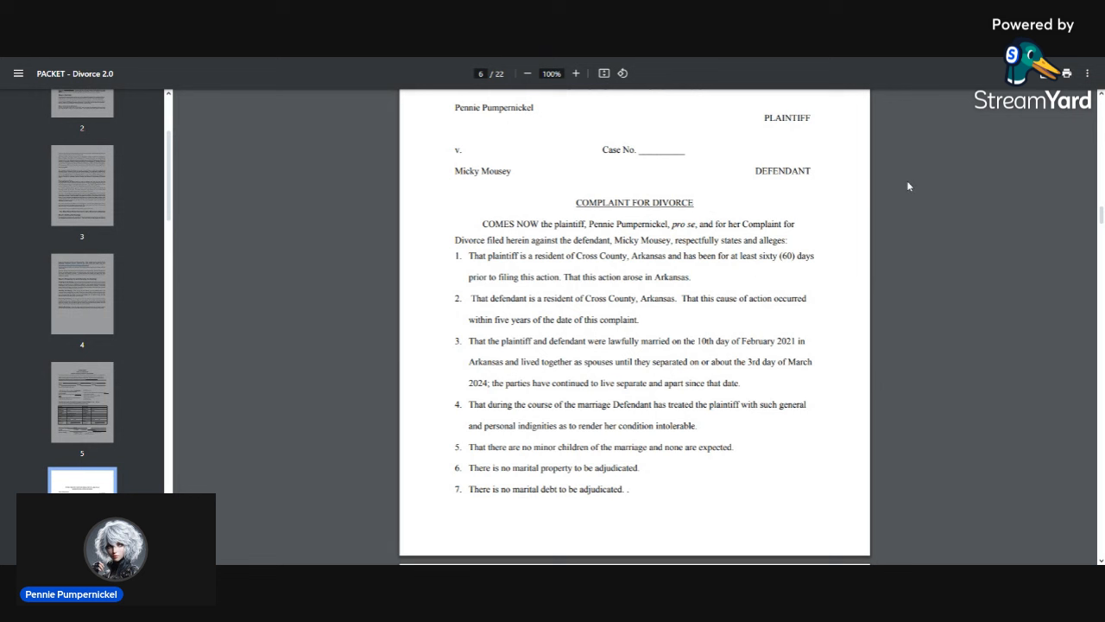